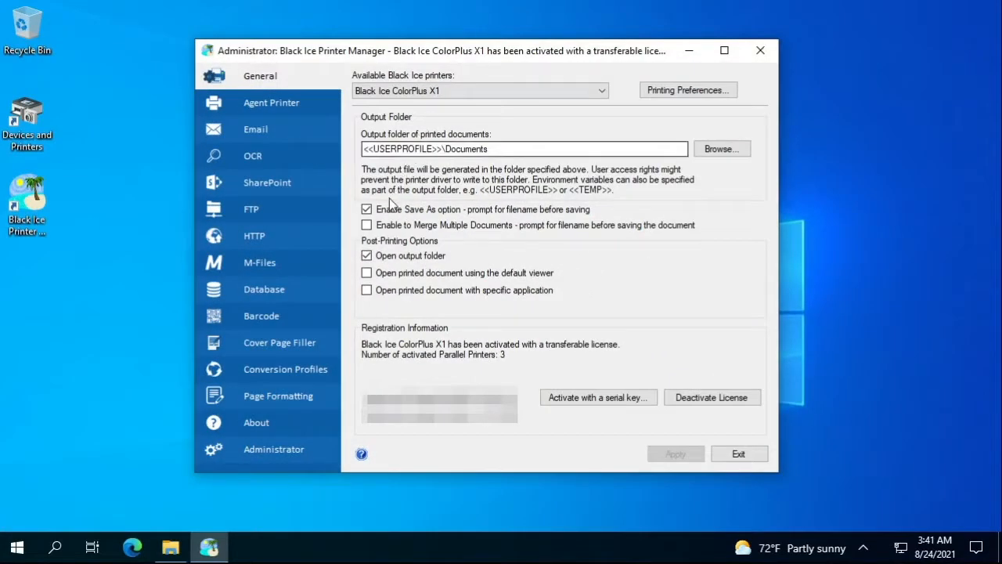
Disable Save As prompting, enable merging multiple documents with OCR on every page, and apply.
left_click(367, 225)
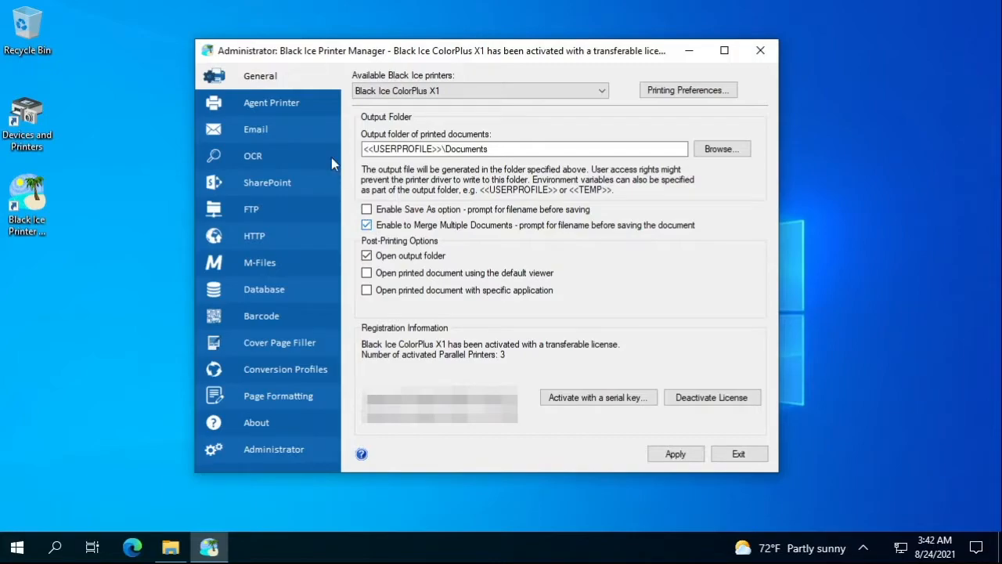
mouse_move(280, 144)
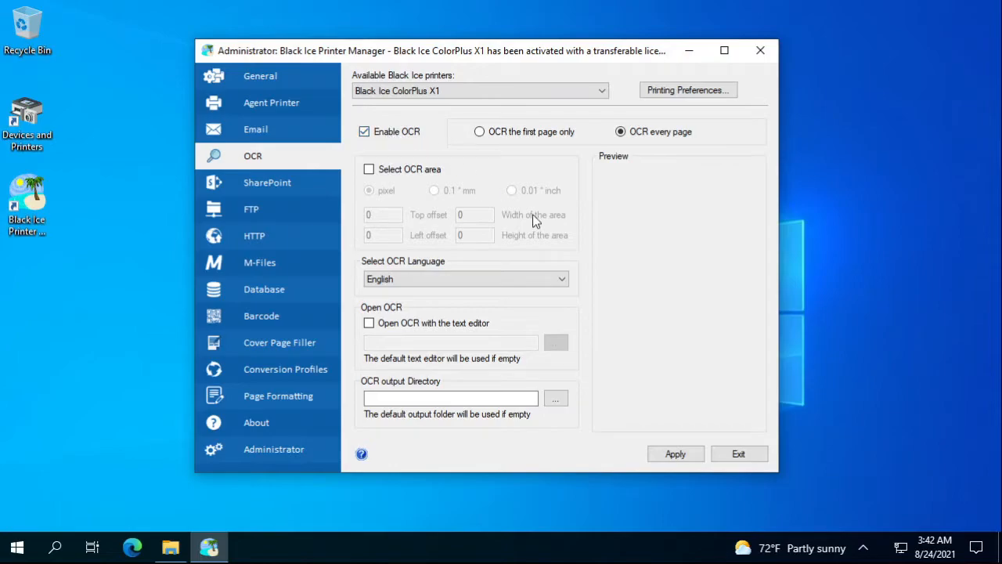
left_click(675, 454)
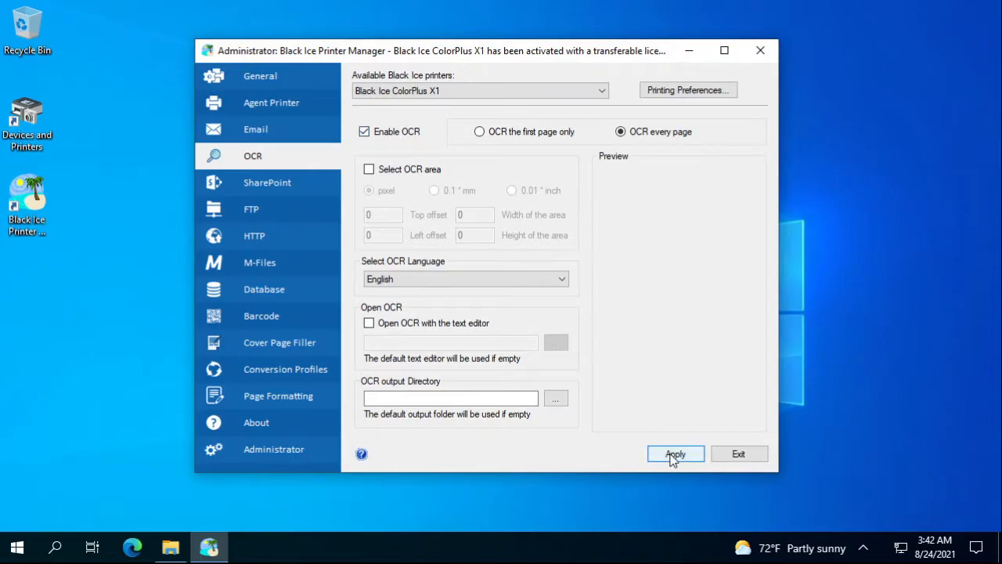
left_click(675, 454)
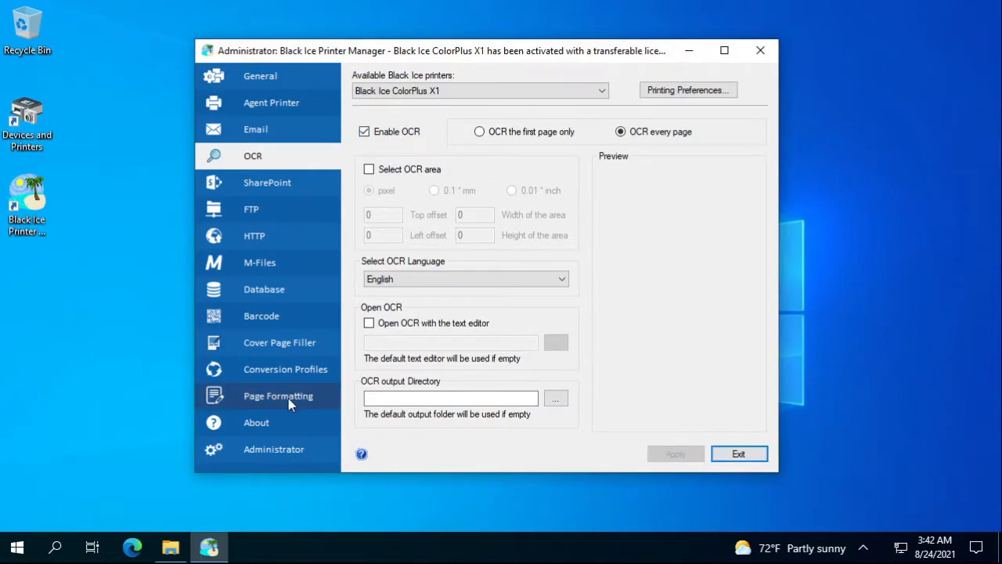
Export the printer driver configuration as colorplus_settings into C:\msi.
left_click(273, 448)
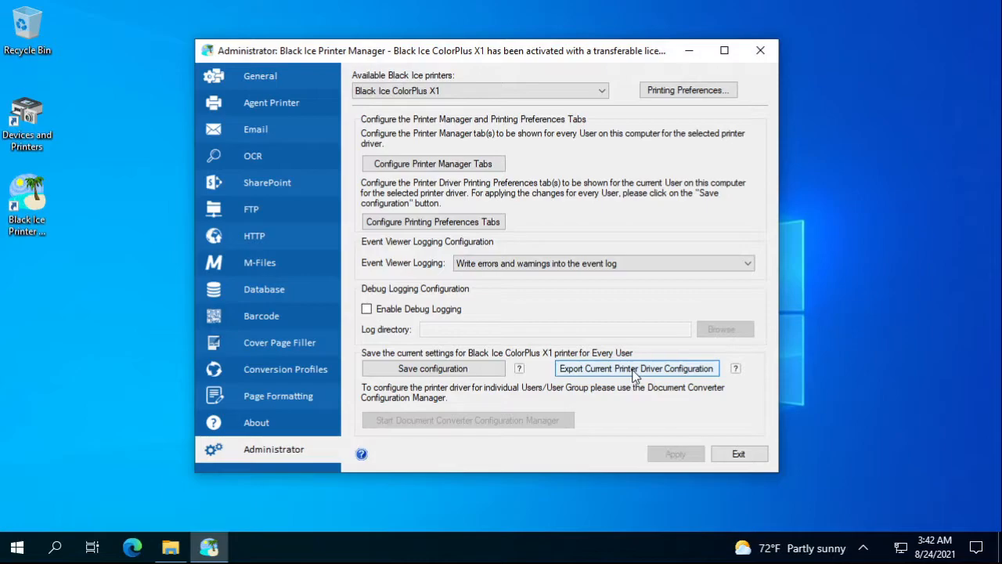
left_click(636, 368)
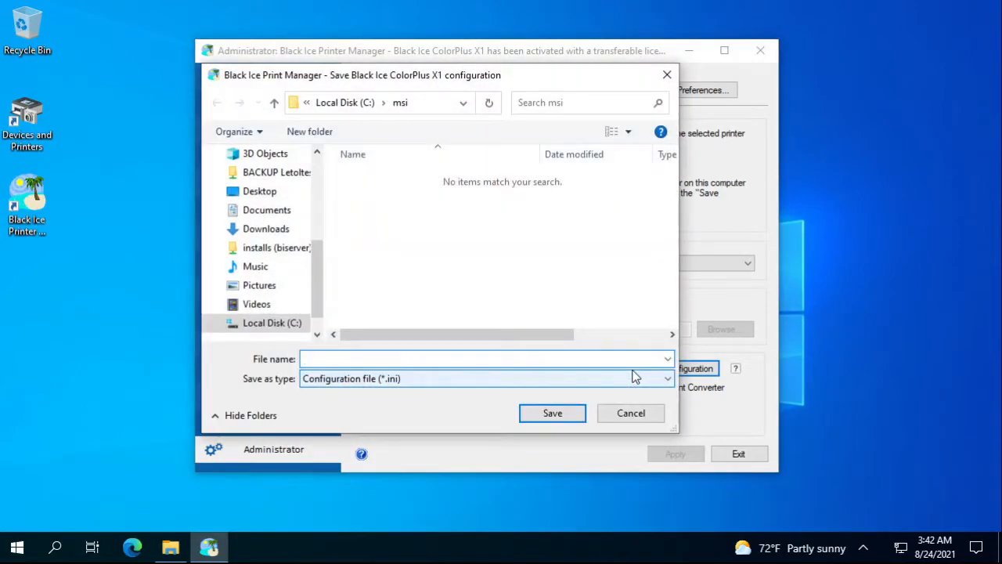
type("colorplus_set")
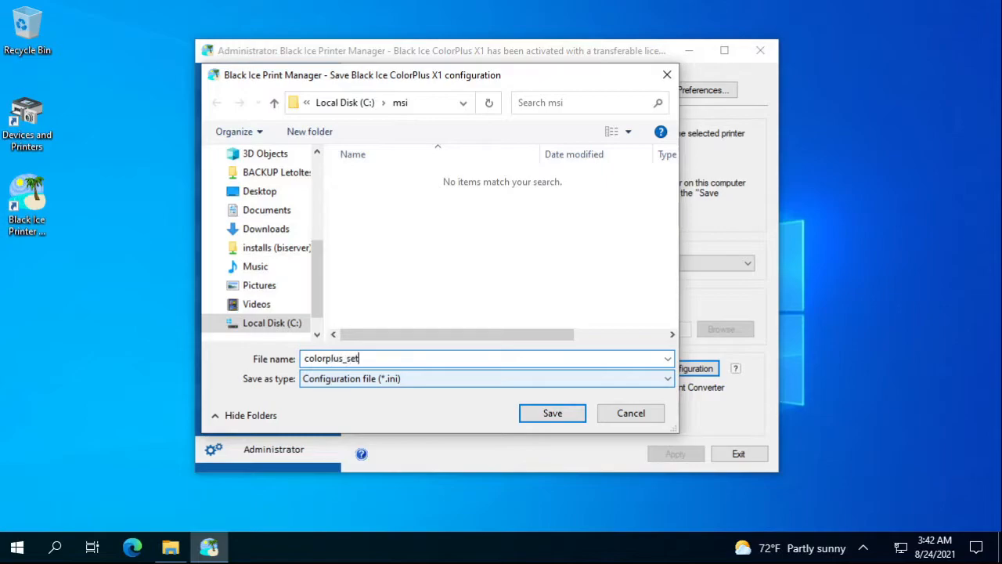
left_click(552, 413)
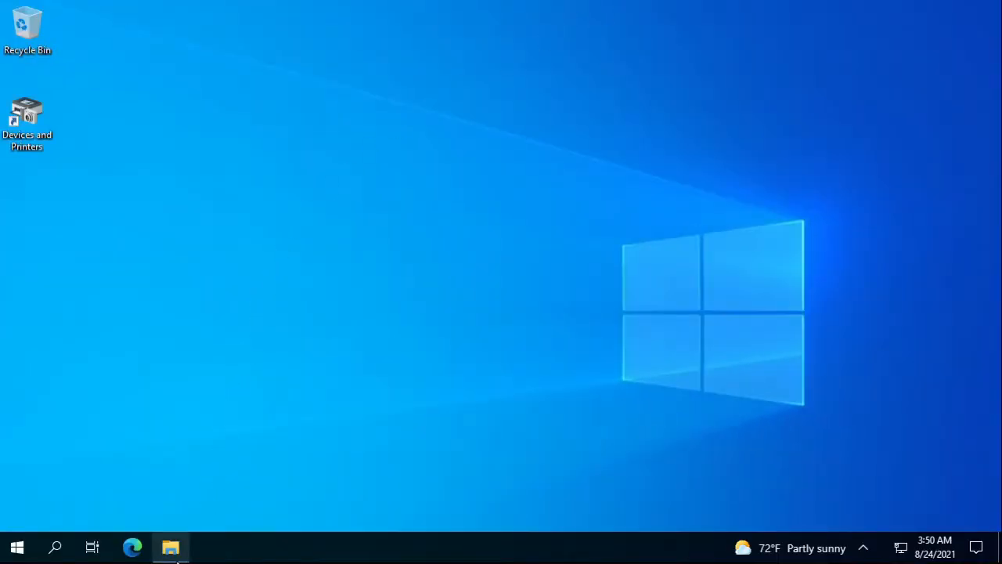
Show the C:\msi folder and launch cmd as administrator, approving User Account Control.
left_click(170, 546)
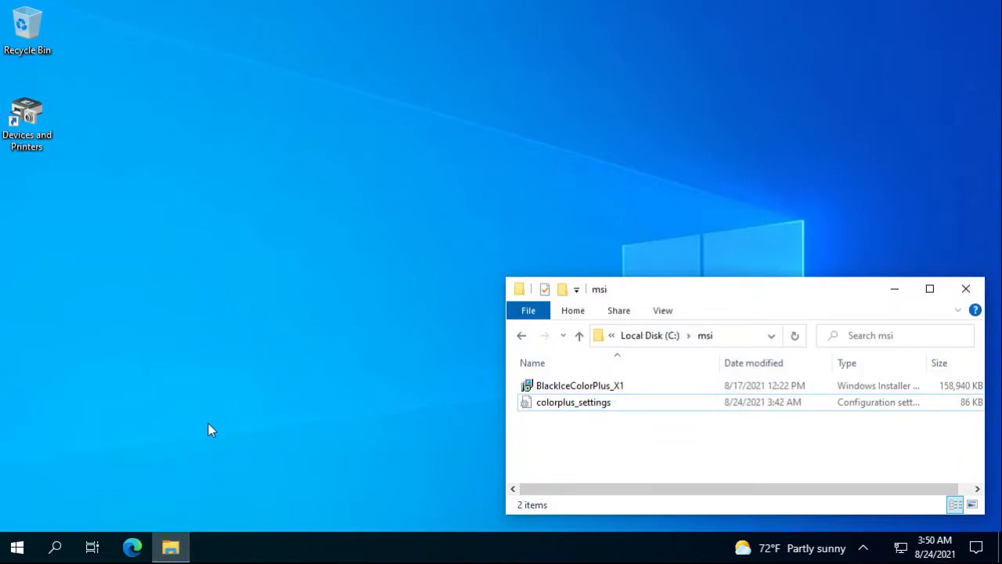
mouse_move(88, 489)
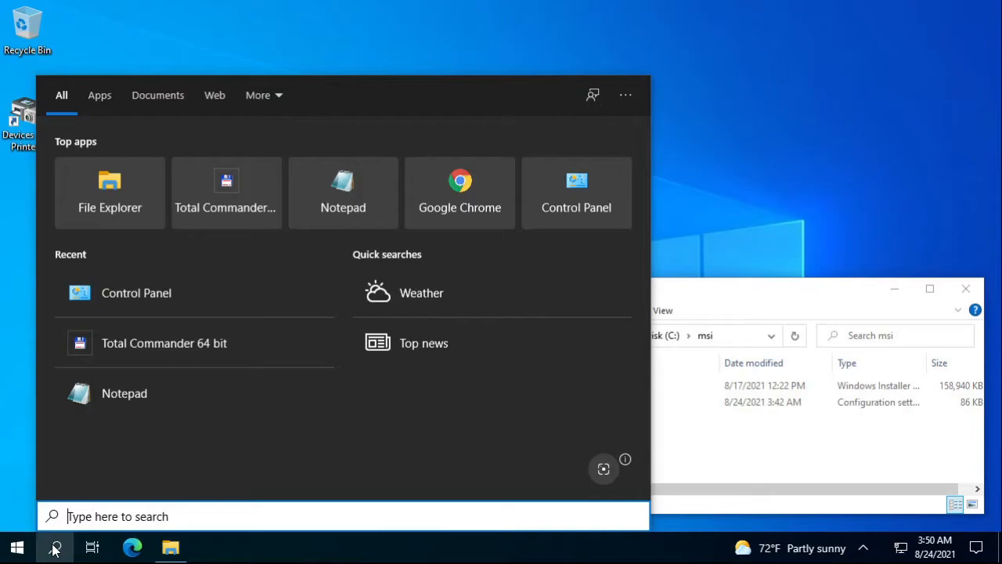
type("cmd")
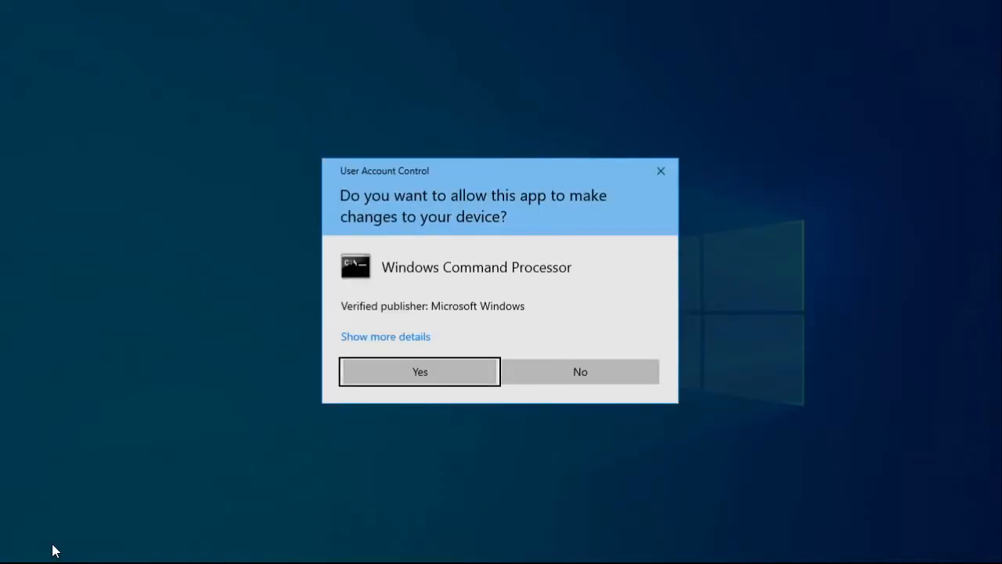
left_click(419, 371)
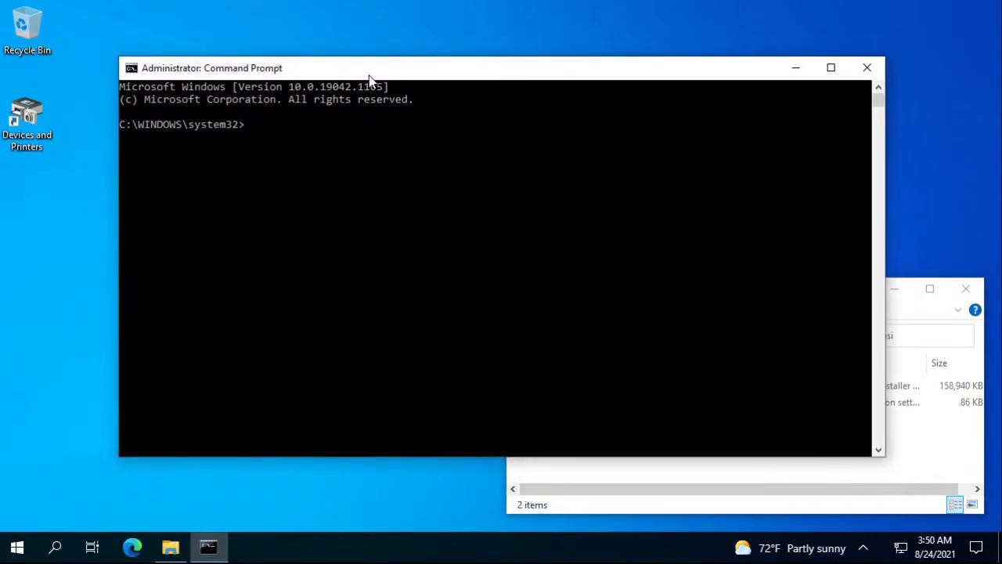
Enter msiexec /i for BlackIceColorPlus_X1.msi with CUSTOMINI set to c:\msi\colorplus_settings.ini.
type("msiexec /i")
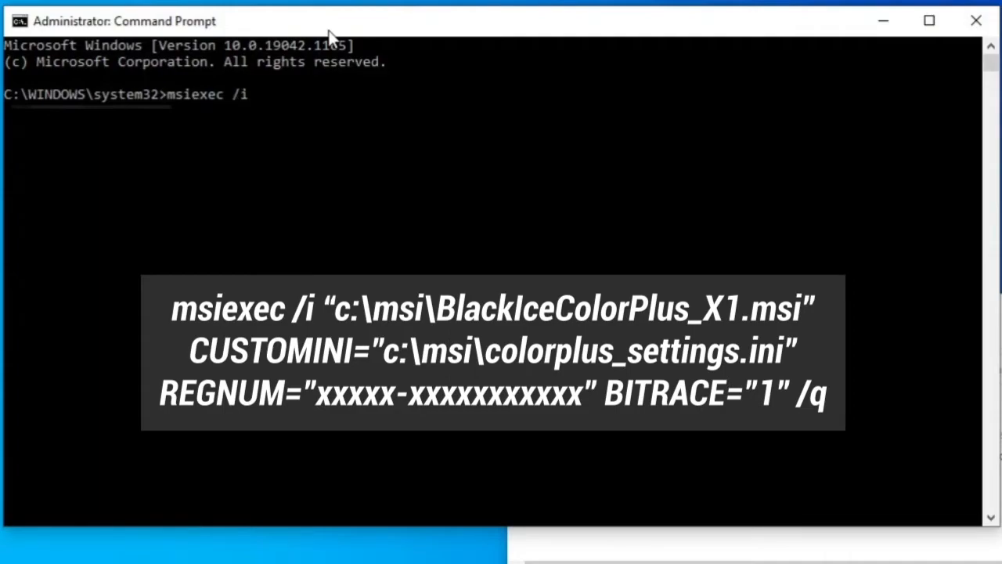
type("\"c:\\msi\\BlackIceColorPlus_X1.msi\"")
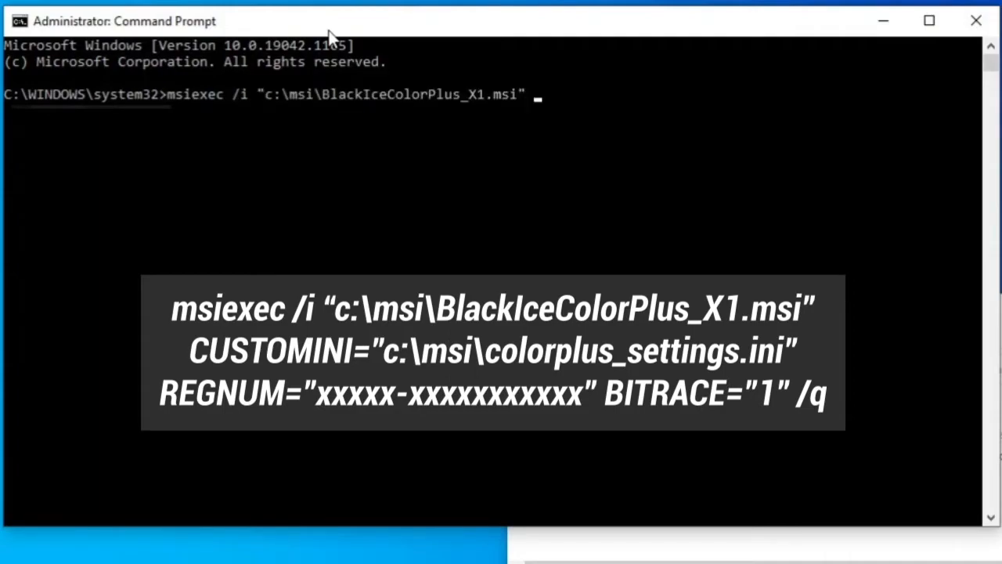
type("CUSTOMINI=\"c:\\")
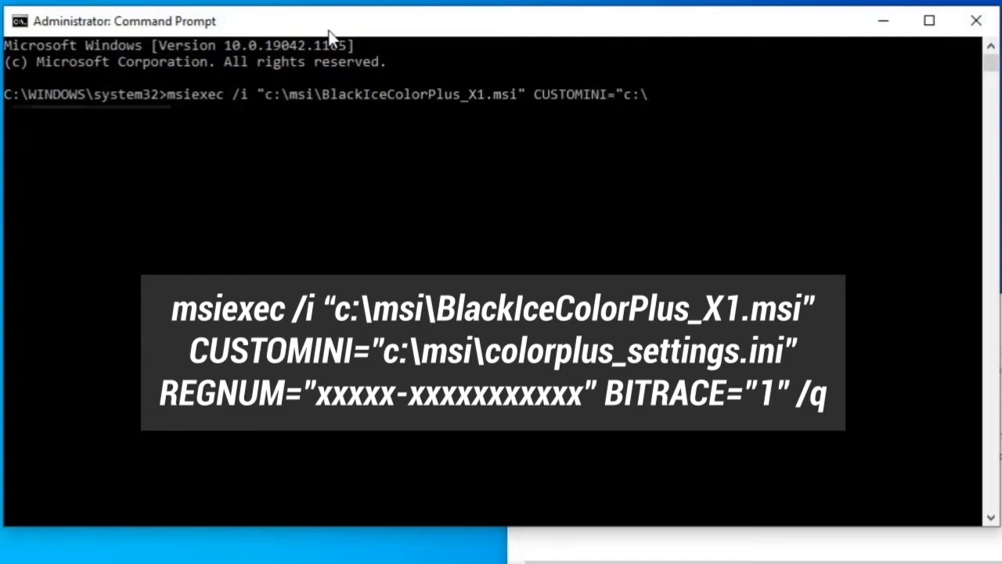
type("msi\\colorplus_settings.ini\"")
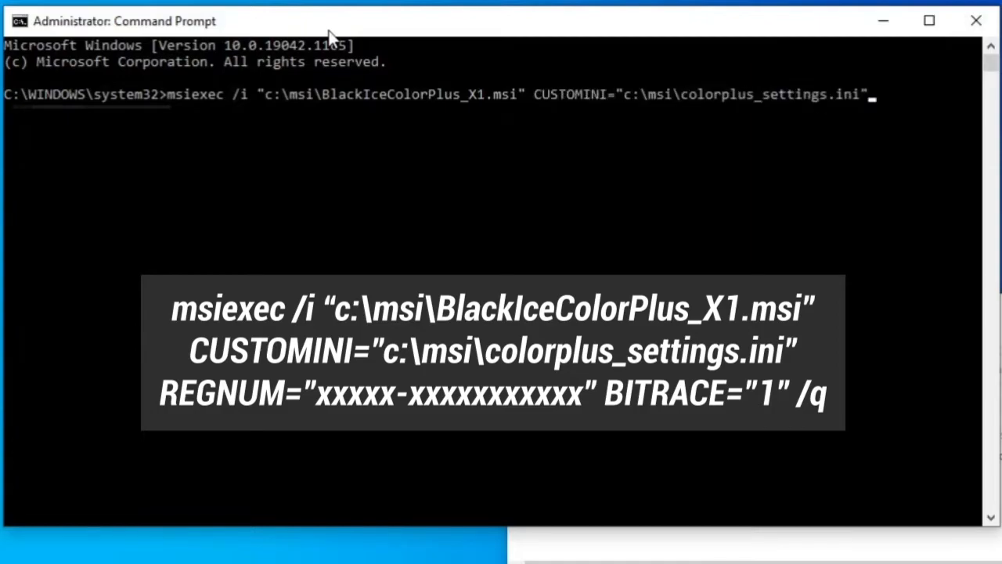
Add the REGNUM serial number and BITRACE tracing options to the install command.
type("REGNUM=\"")
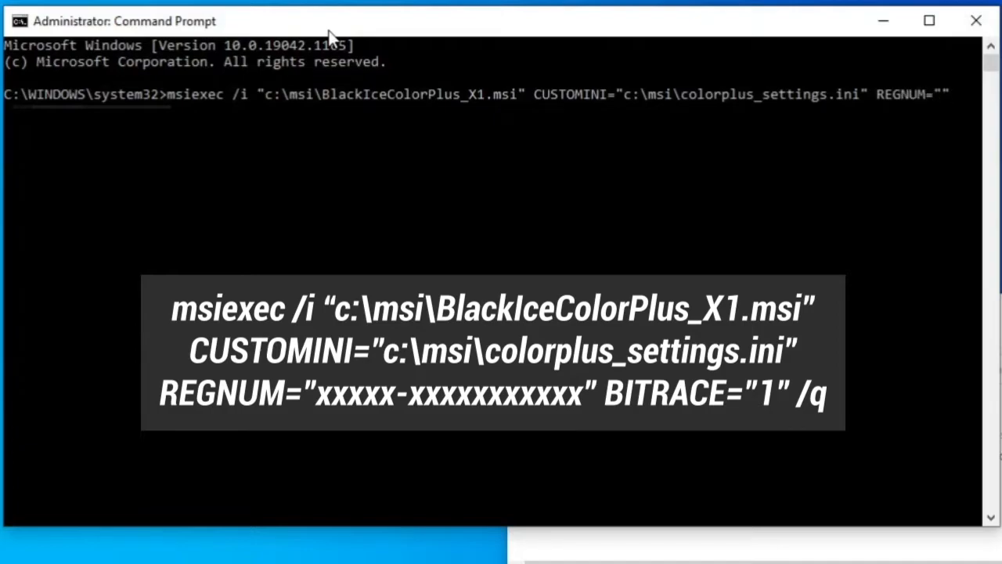
type("0")
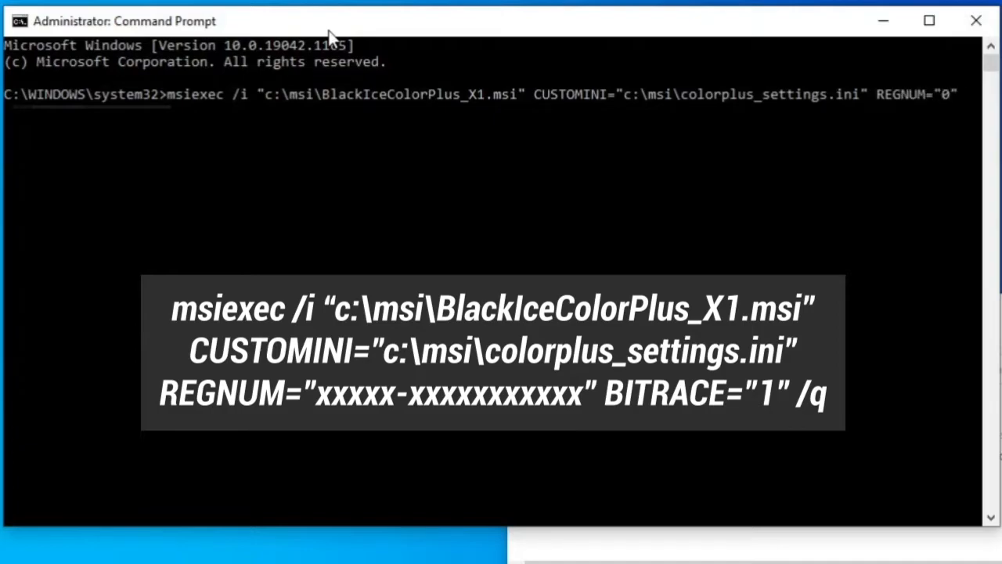
type("0248h")
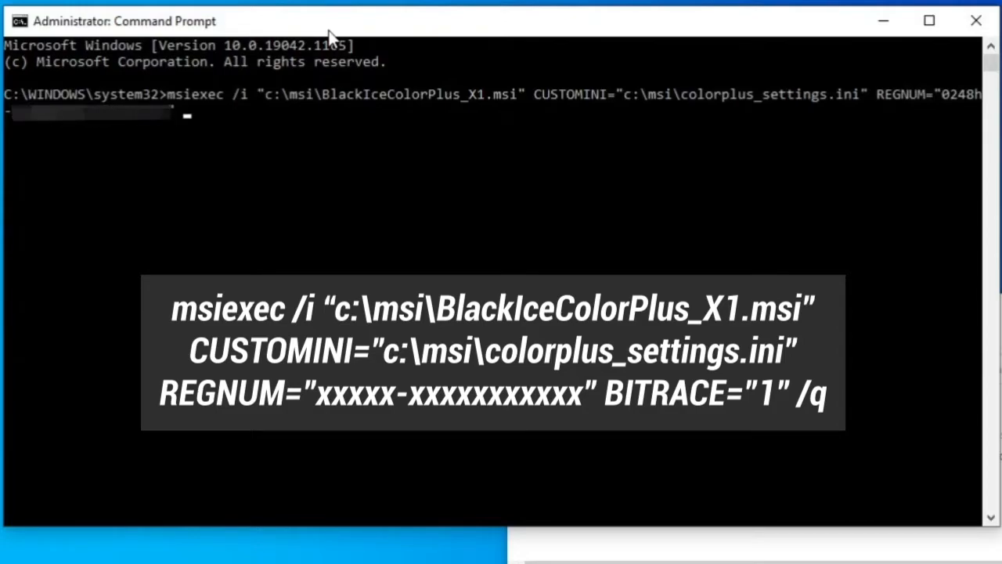
type("BITRACE=\"\"")
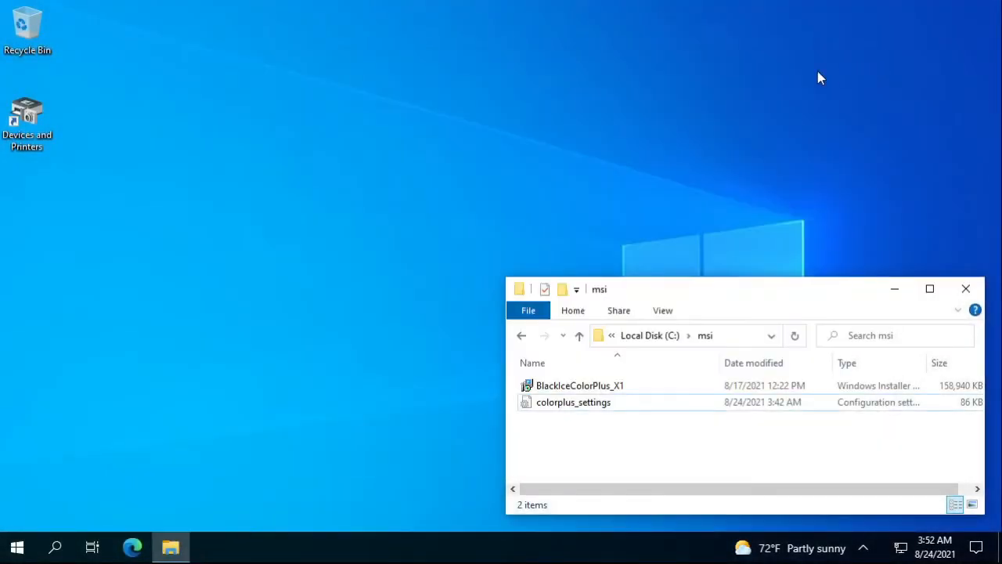
Relaunch Printer Manager from Start and check merging on General, then the OCR tab settings.
left_click(17, 546)
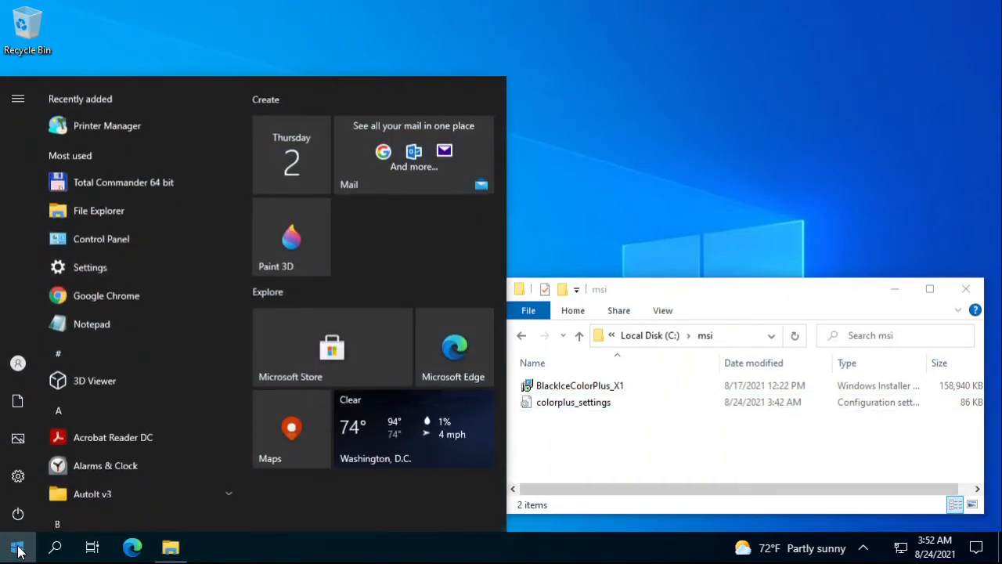
left_click(17, 547)
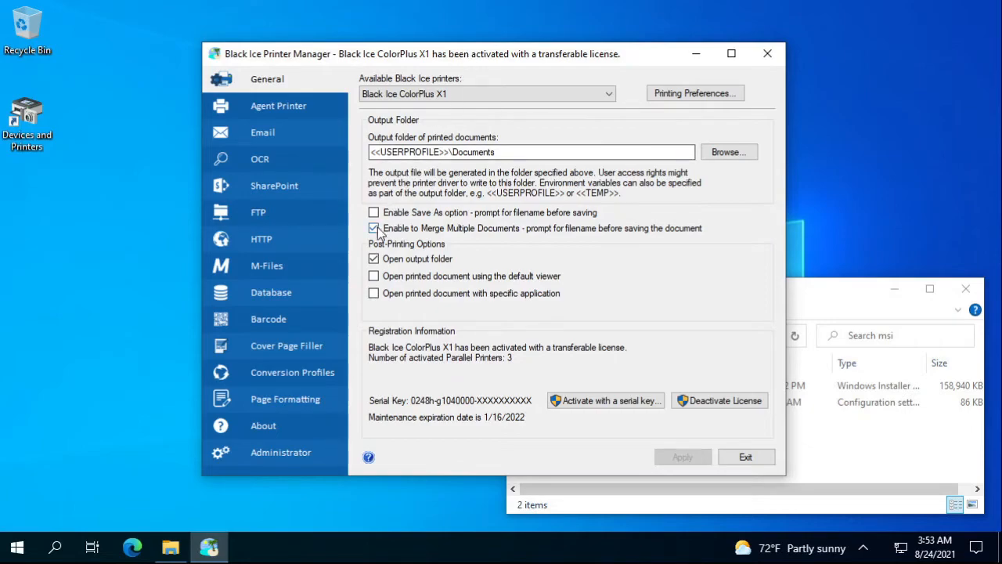
left_click(259, 159)
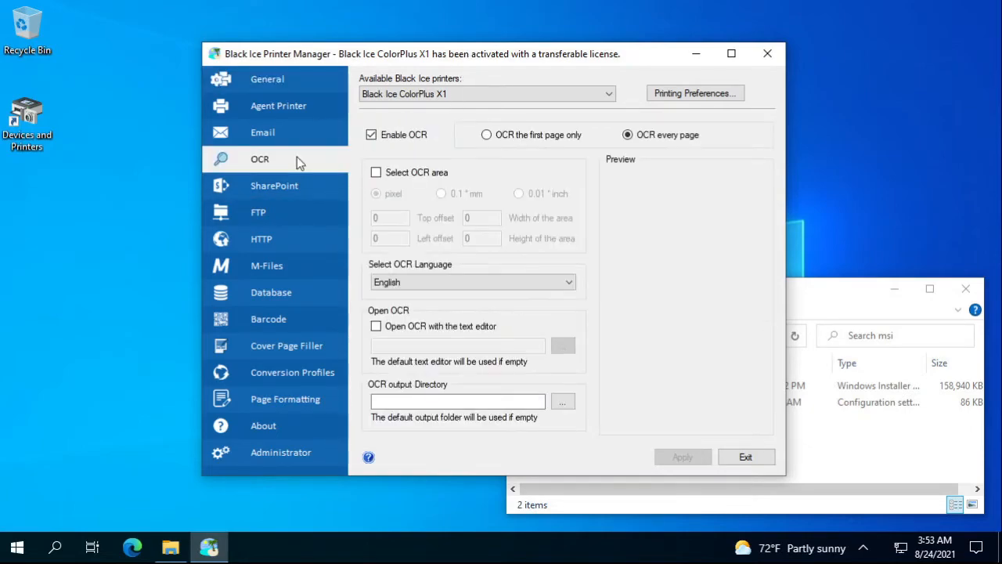